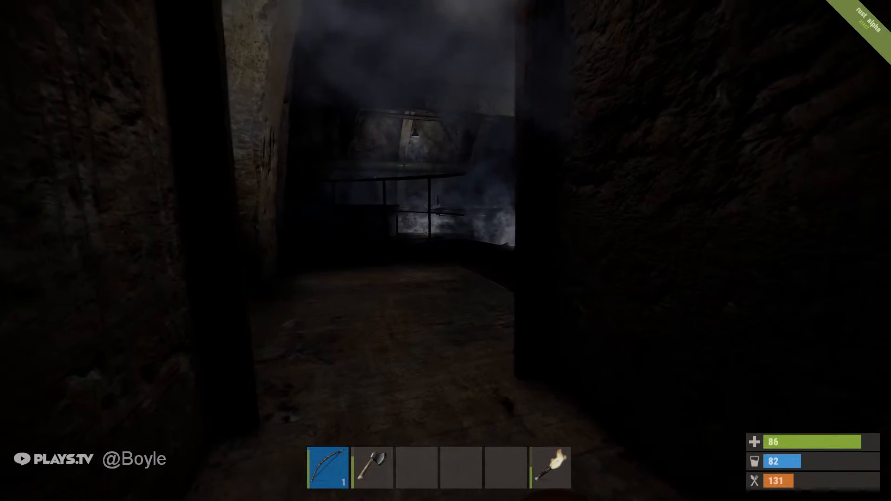
mouse_move(445, 251)
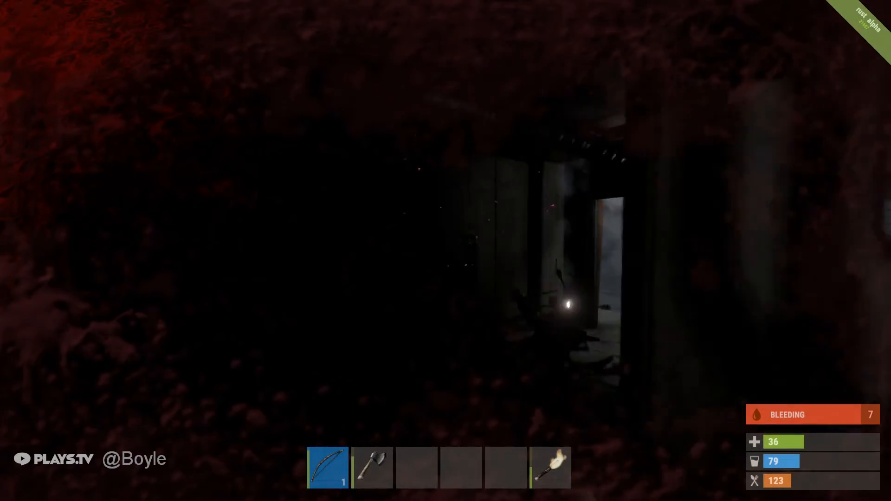
Finish off the tunnel enemy and stand over his body until the loot prompt shows.
key("tab")
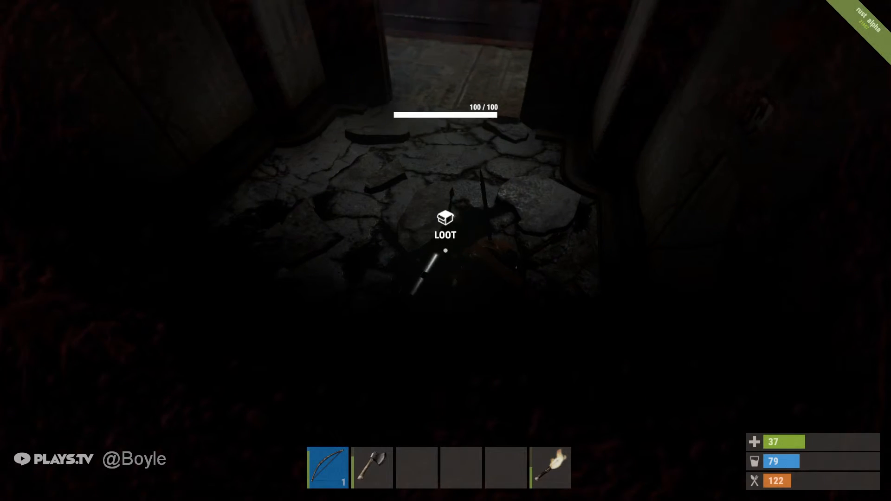
Loot the body, move the road signs x4 into own inventory, and review the inventory.
left_click(445, 219)
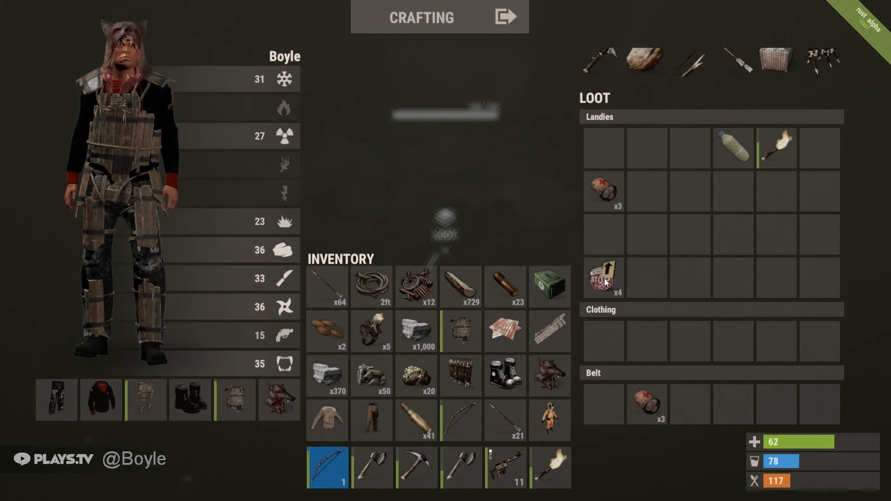
left_click_drag(604, 279, 372, 286)
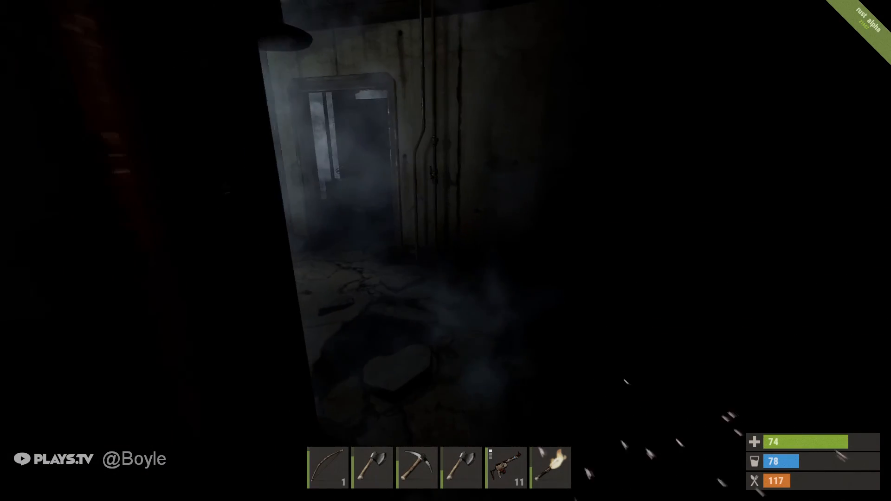
key("tab")
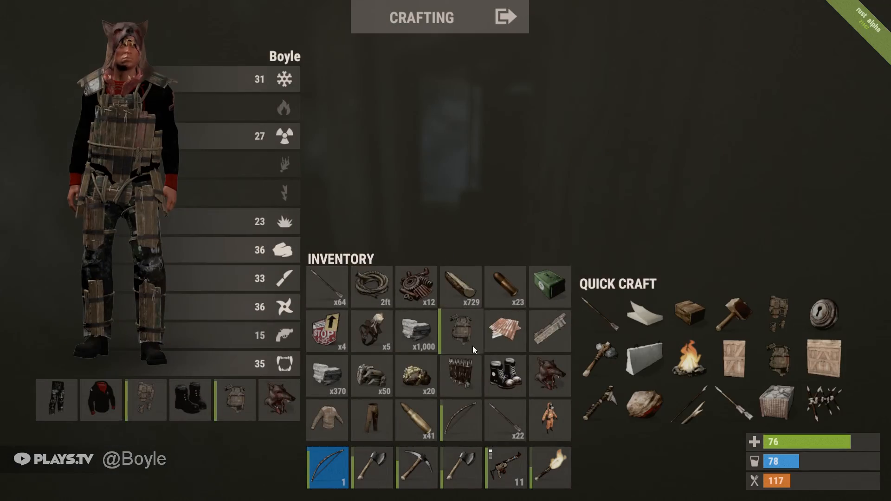